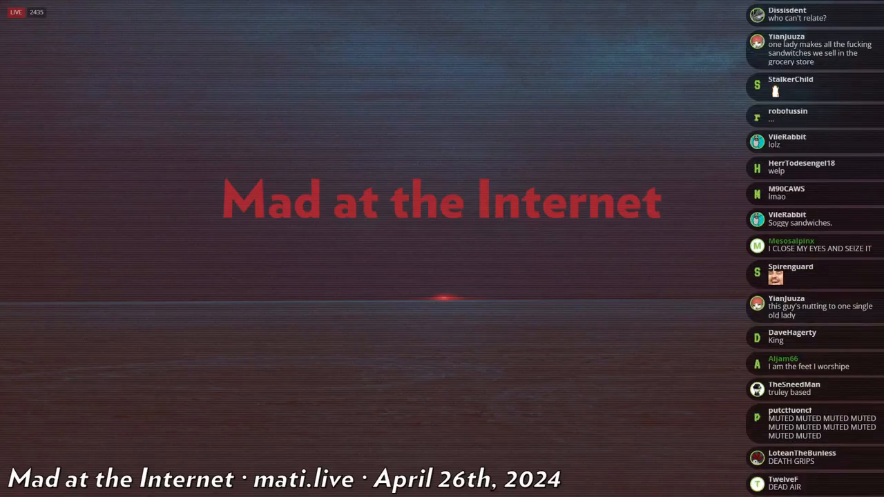
pyautogui.scroll(-3)
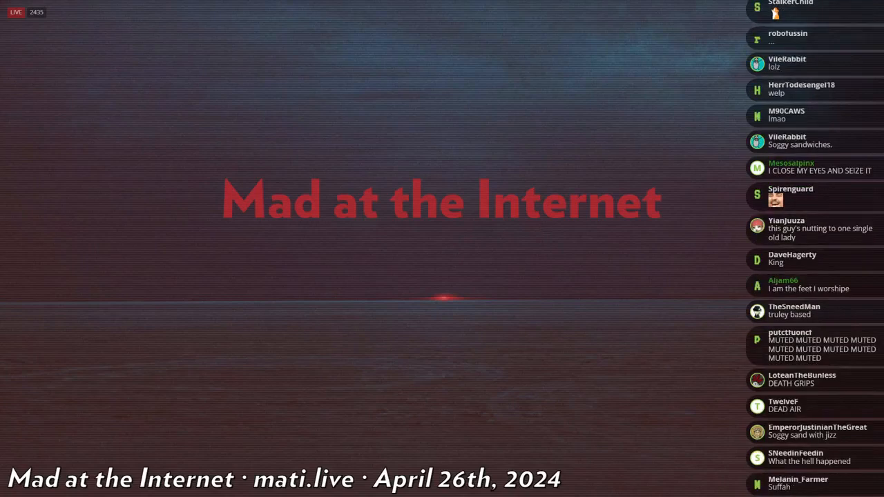
pyautogui.scroll(-3)
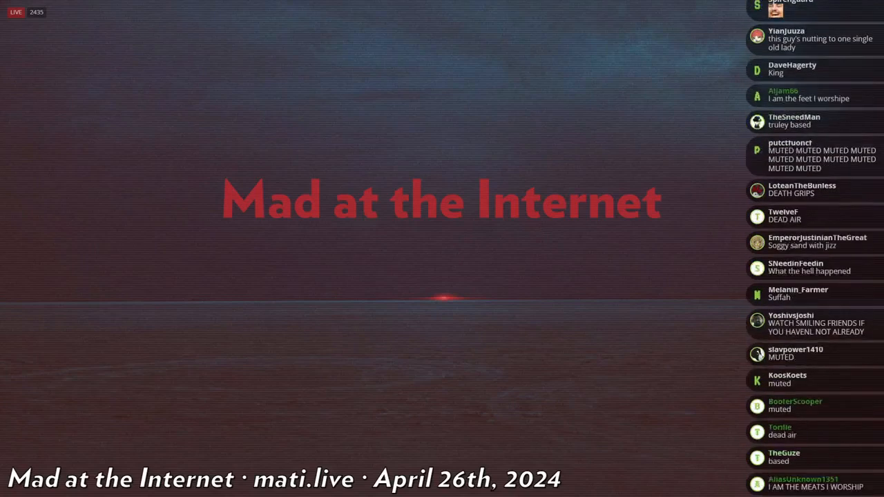
pyautogui.scroll(-3)
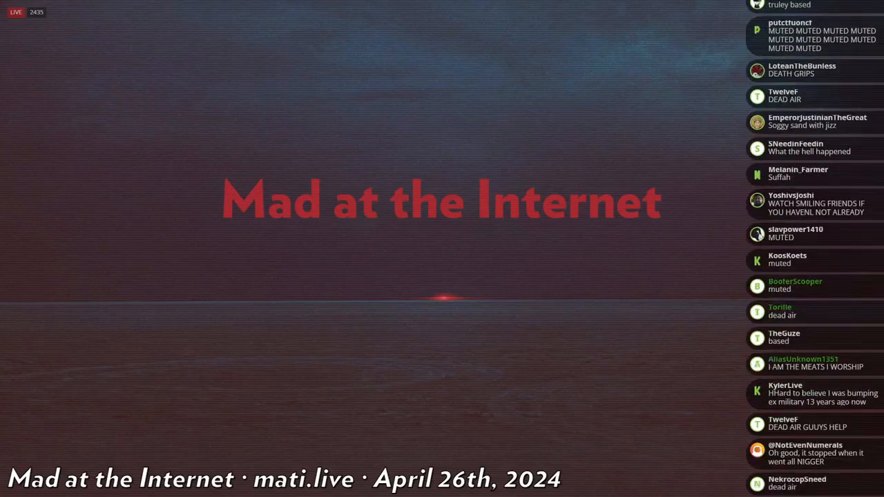
pyautogui.scroll(-3)
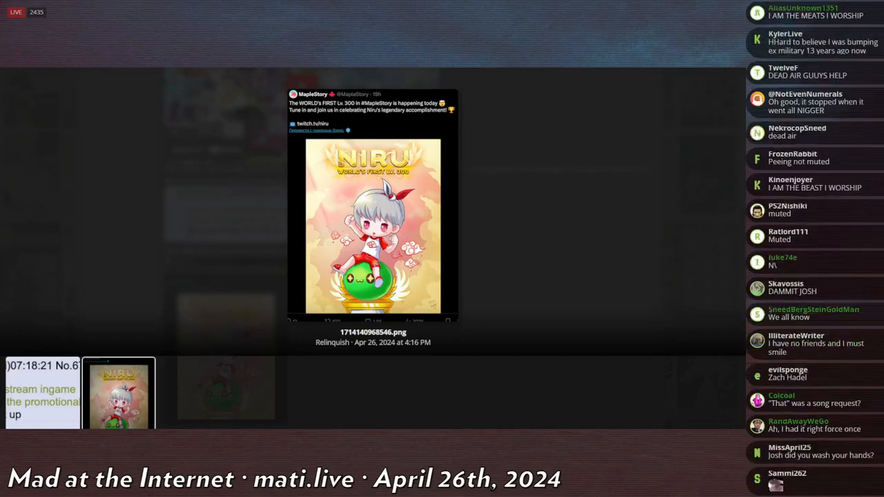
pyautogui.scroll(-3)
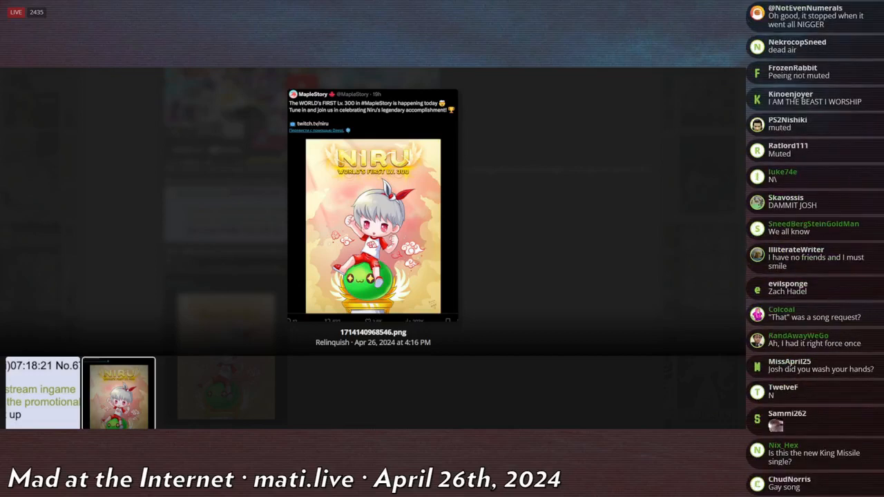
pyautogui.scroll(-3)
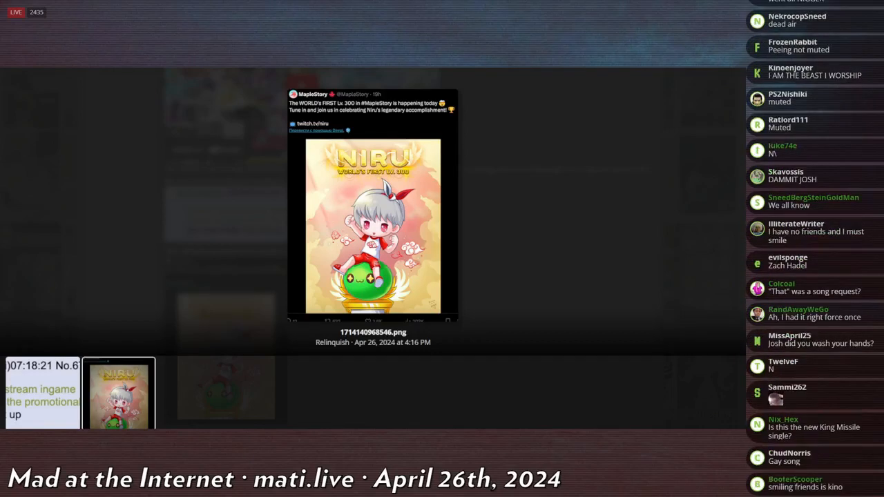
pyautogui.scroll(-3)
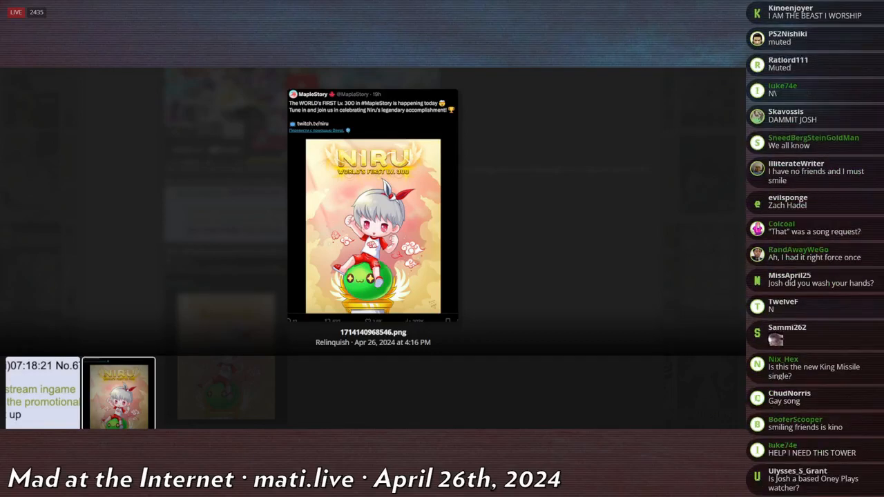
pyautogui.scroll(-3)
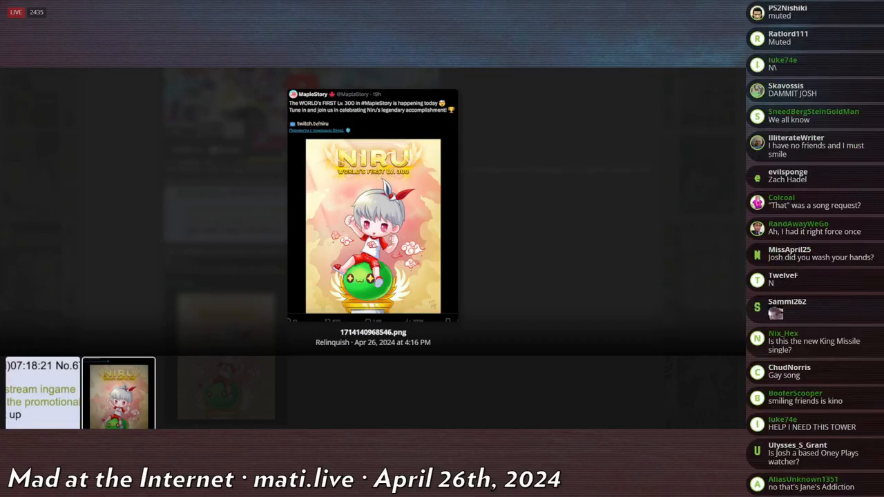
pyautogui.scroll(-3)
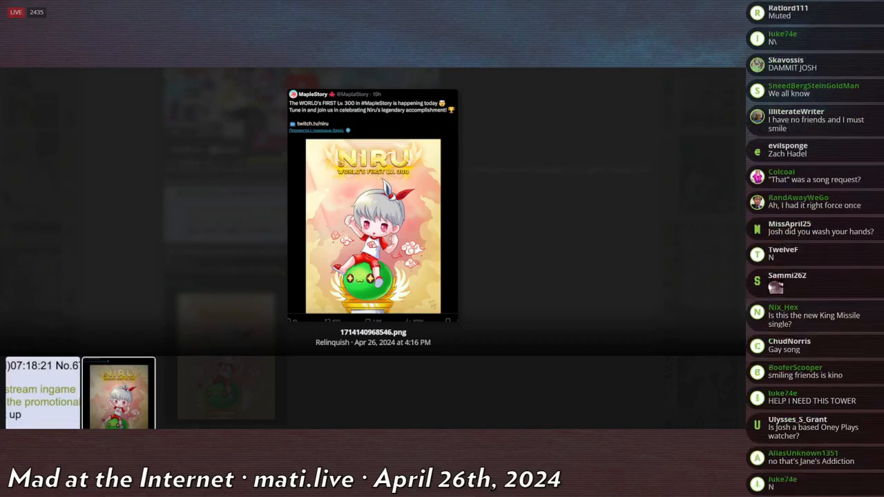
pyautogui.scroll(-3)
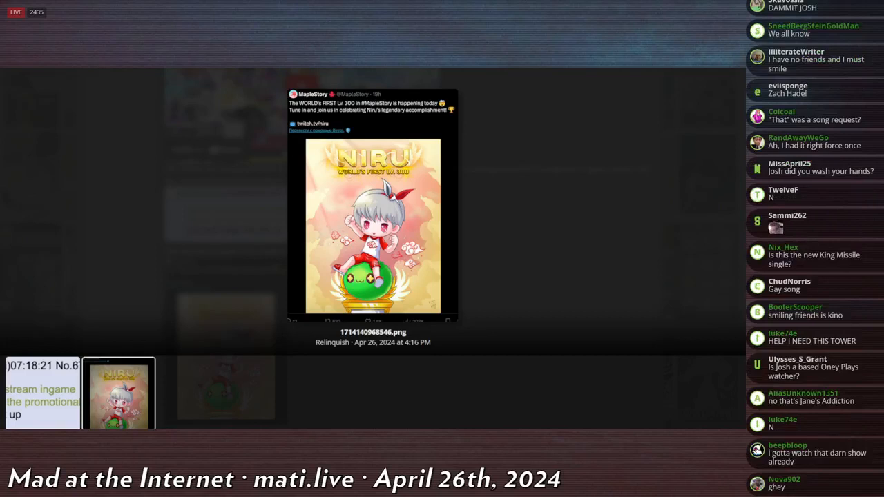
pyautogui.scroll(-3)
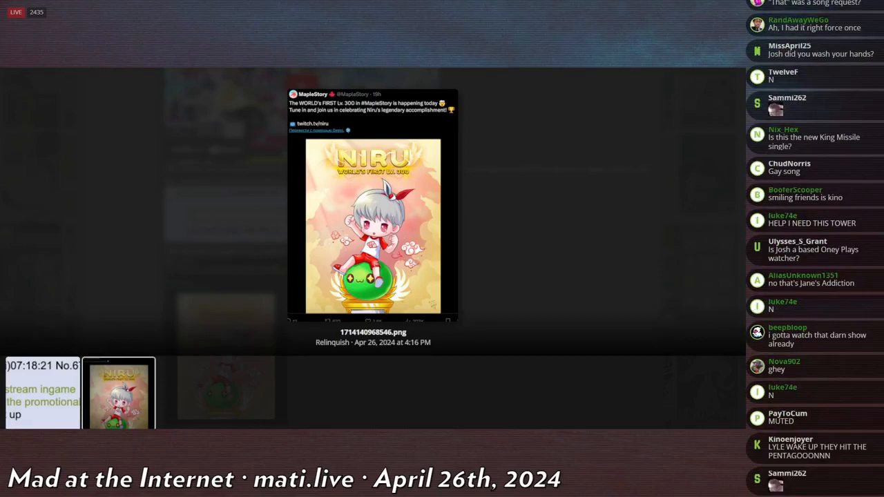
pyautogui.scroll(-3)
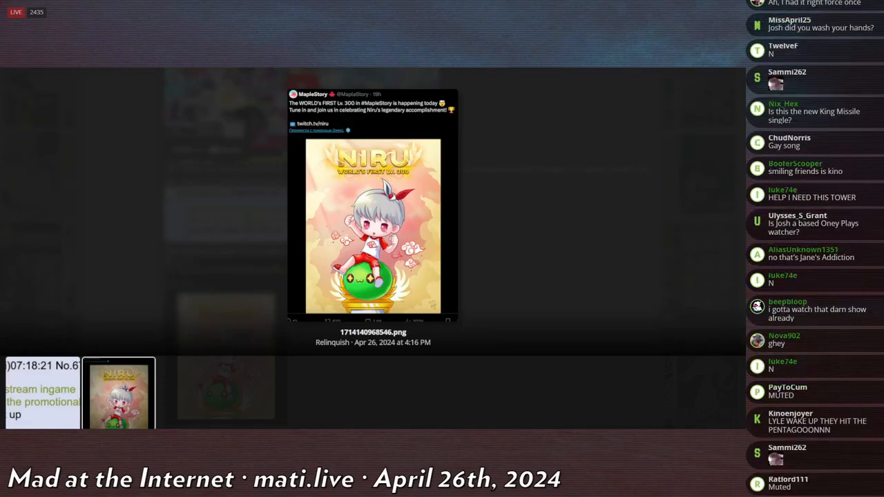
pyautogui.scroll(-3)
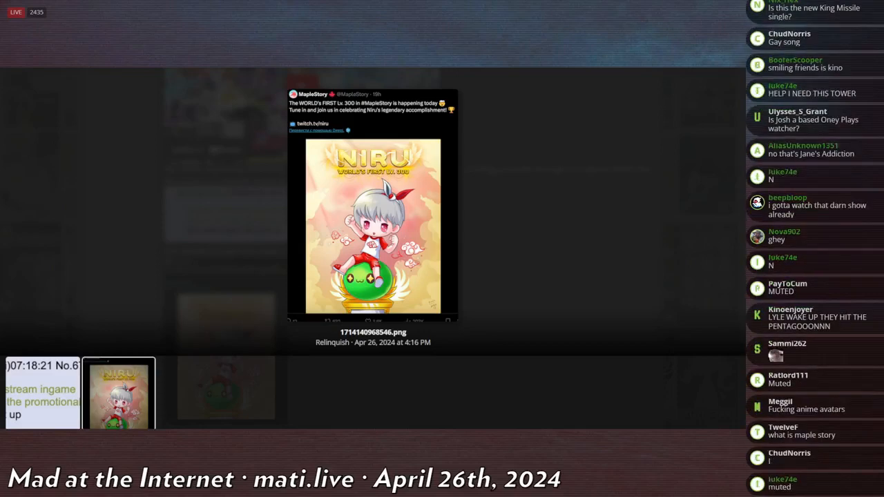
pyautogui.scroll(-3)
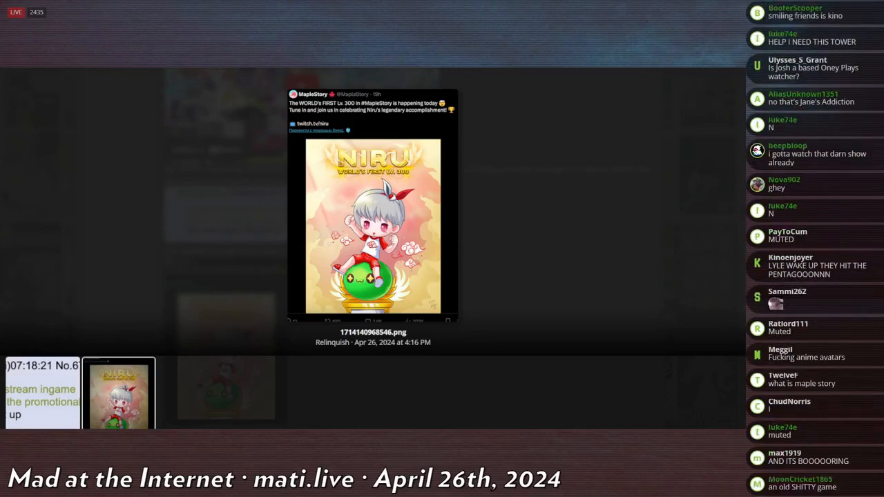
pyautogui.scroll(-3)
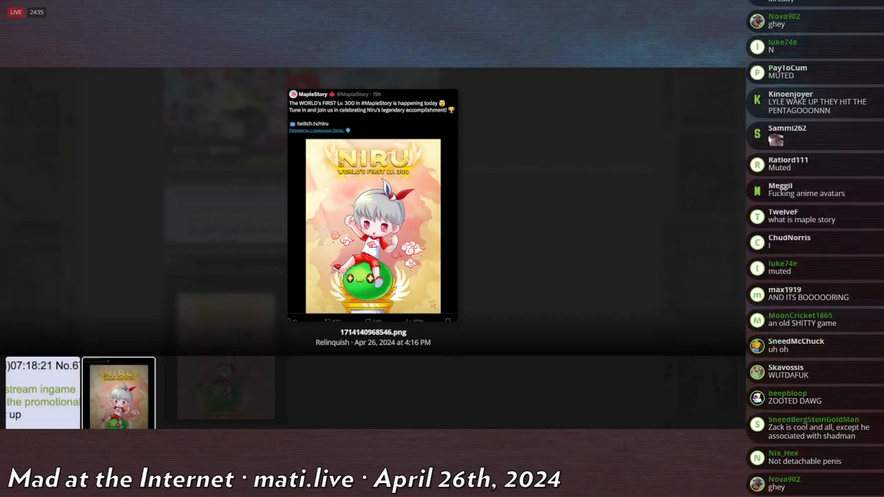
pyautogui.scroll(-3)
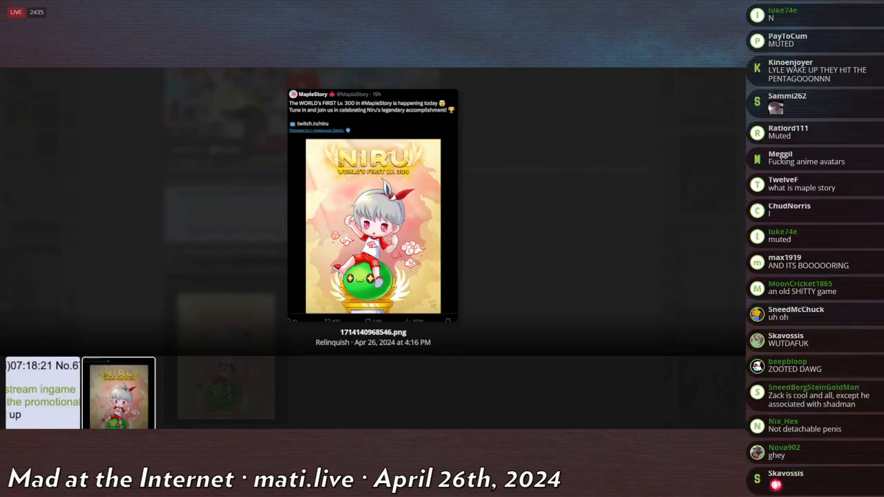
pyautogui.scroll(-3)
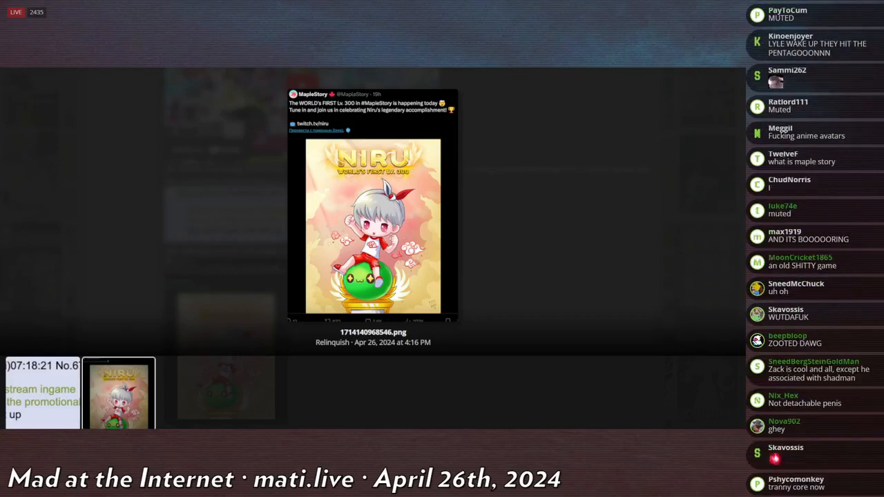
pyautogui.scroll(-3)
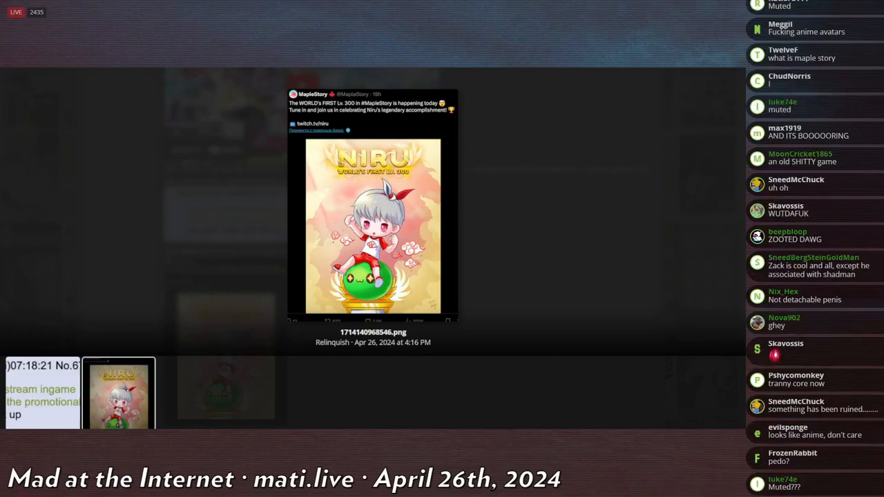
pyautogui.scroll(-3)
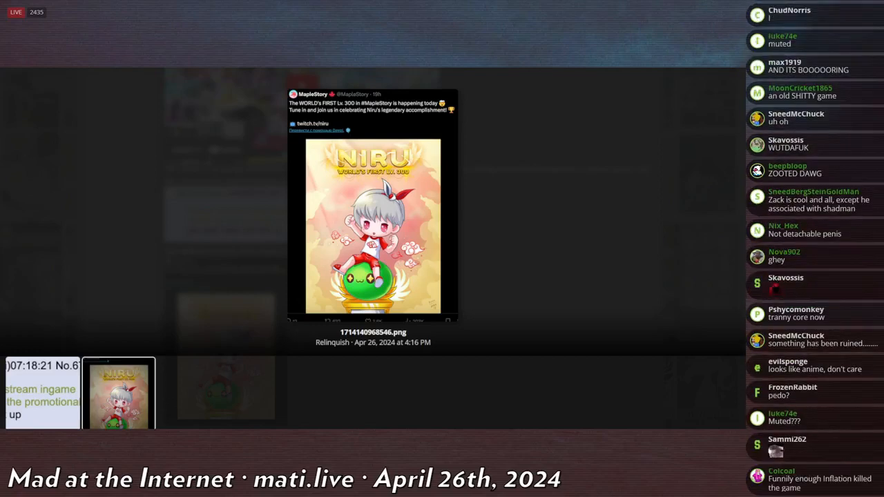
pyautogui.scroll(-3)
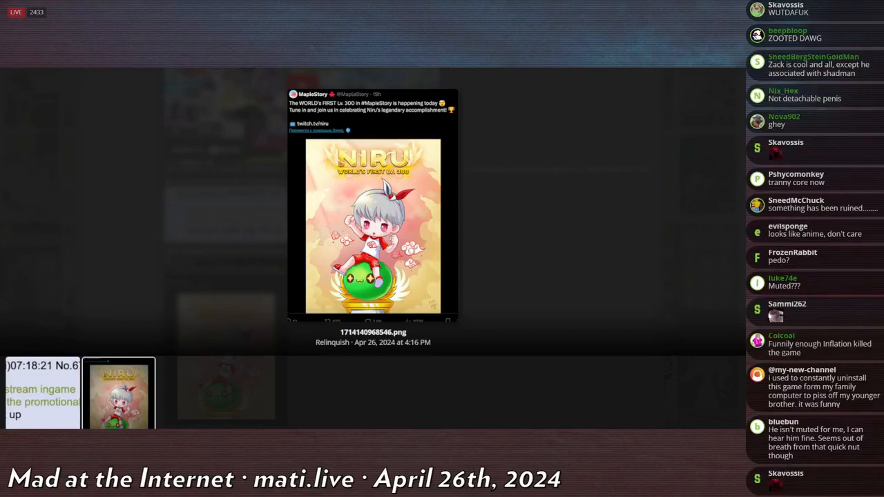
pyautogui.scroll(-3)
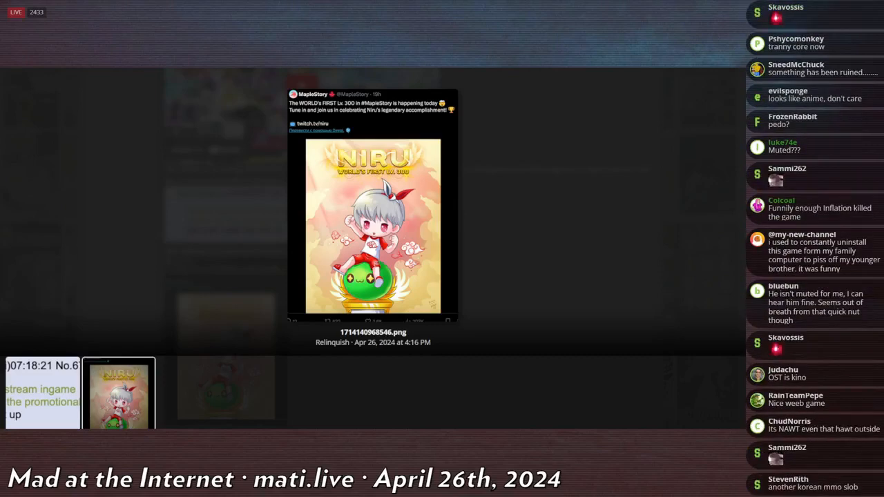
pyautogui.scroll(-3)
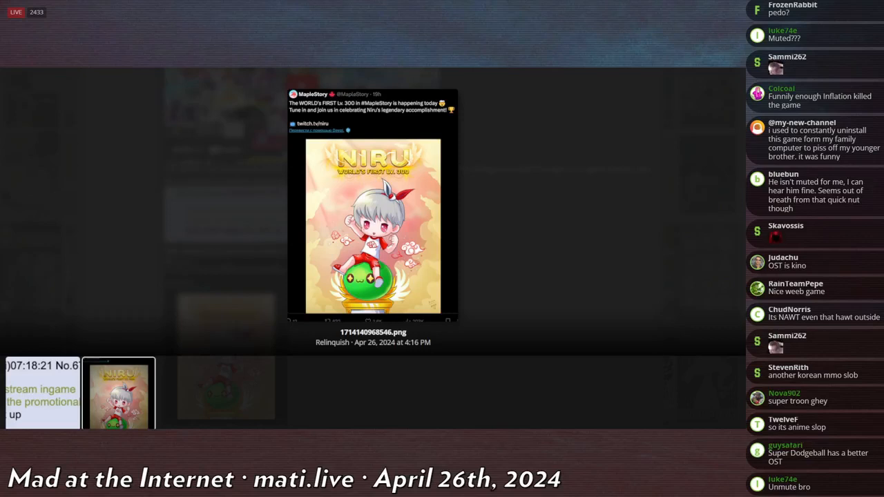
pyautogui.scroll(-3)
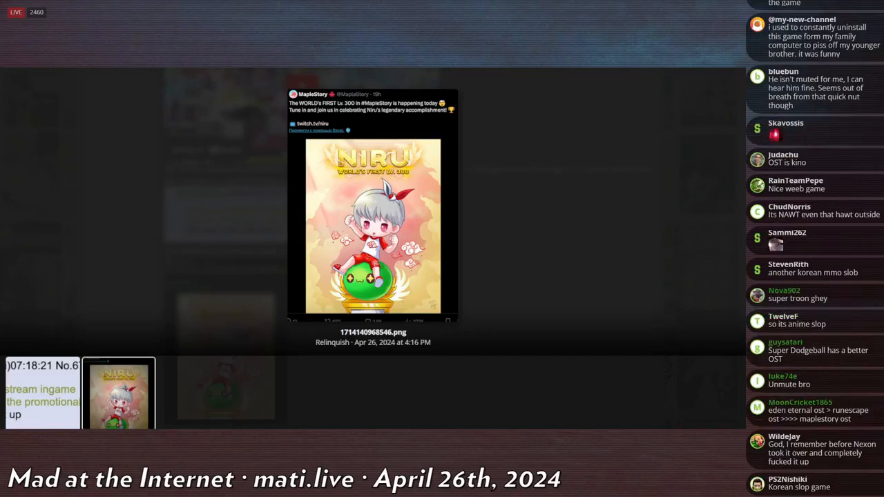
pyautogui.scroll(-3)
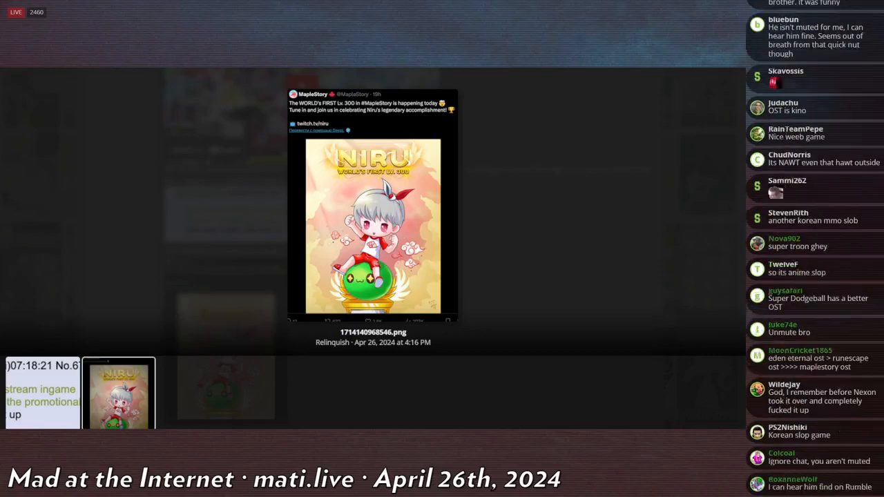
pyautogui.scroll(-3)
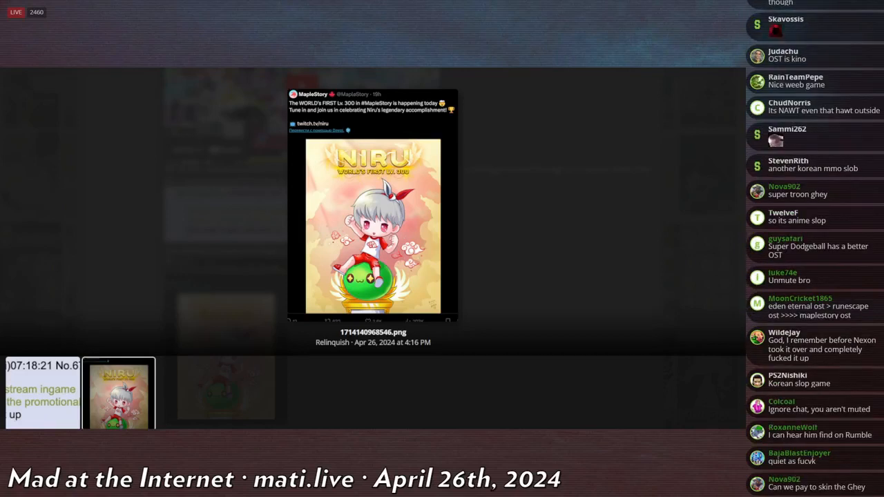
pyautogui.scroll(-3)
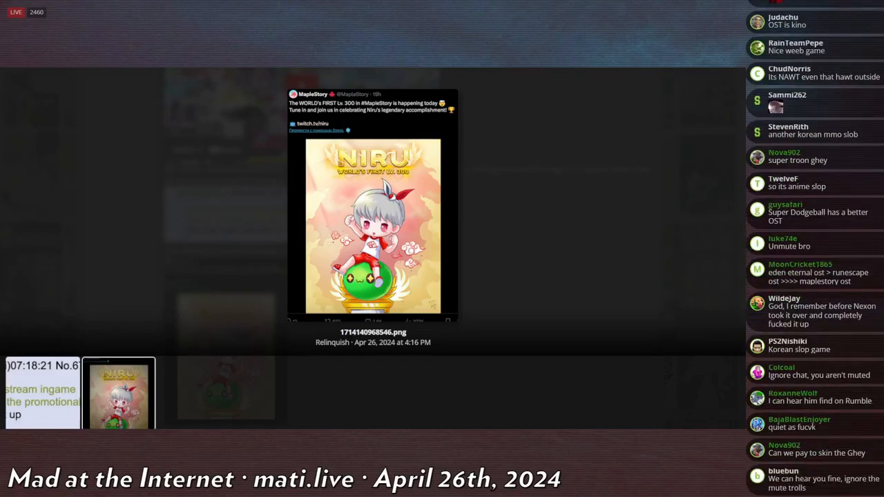
pyautogui.scroll(-3)
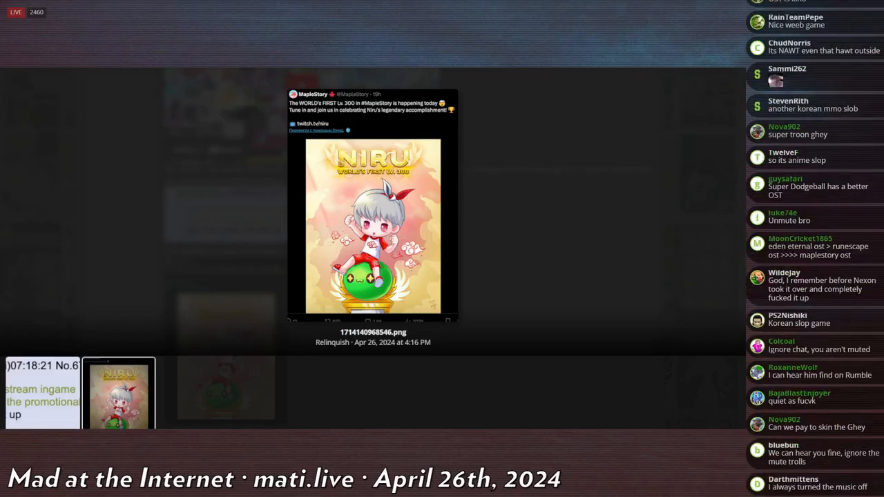
pyautogui.scroll(-3)
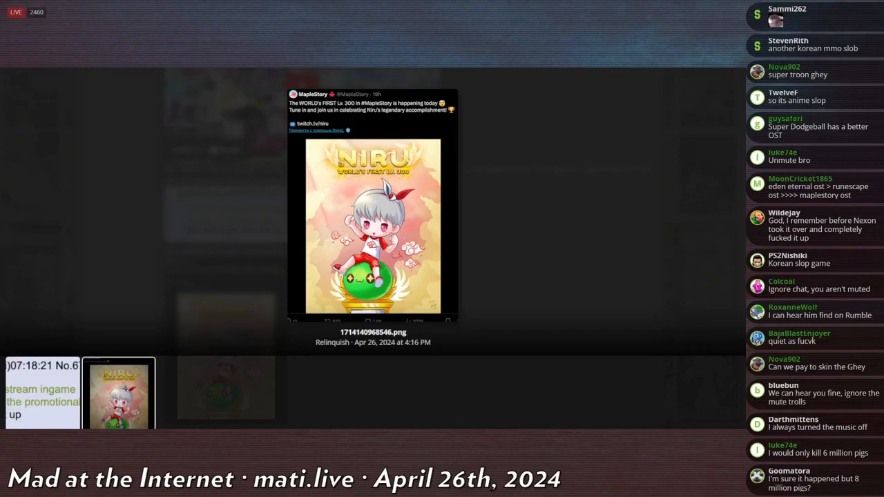
pyautogui.scroll(-3)
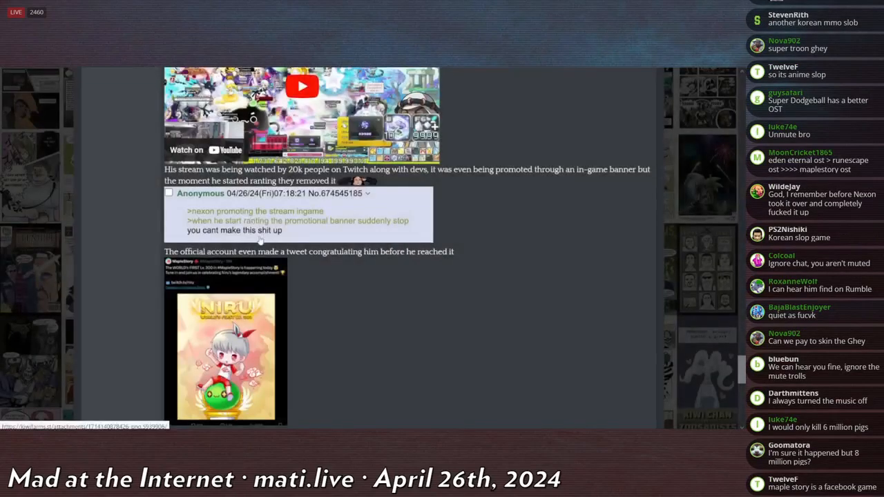
pyautogui.scroll(-3)
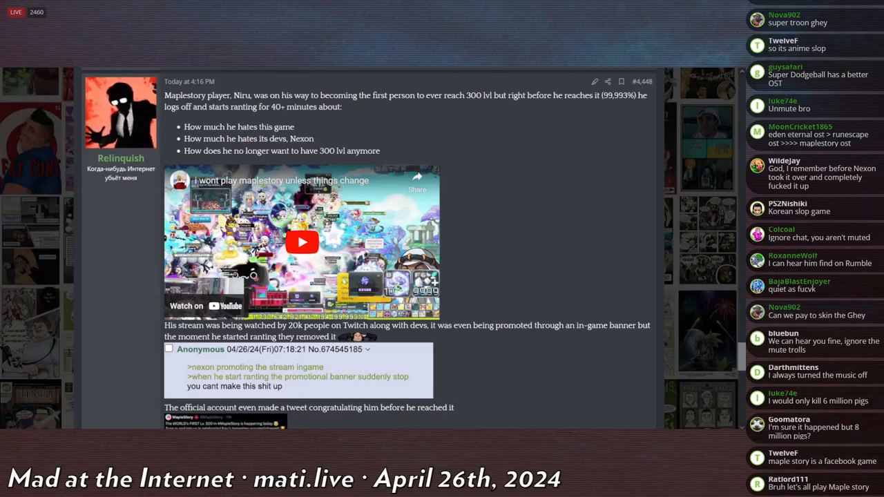
pyautogui.scroll(-3)
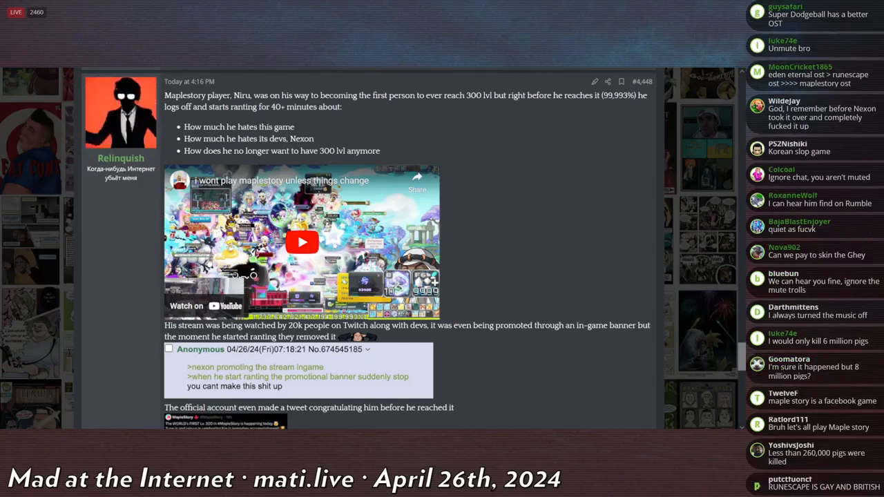
pyautogui.scroll(-3)
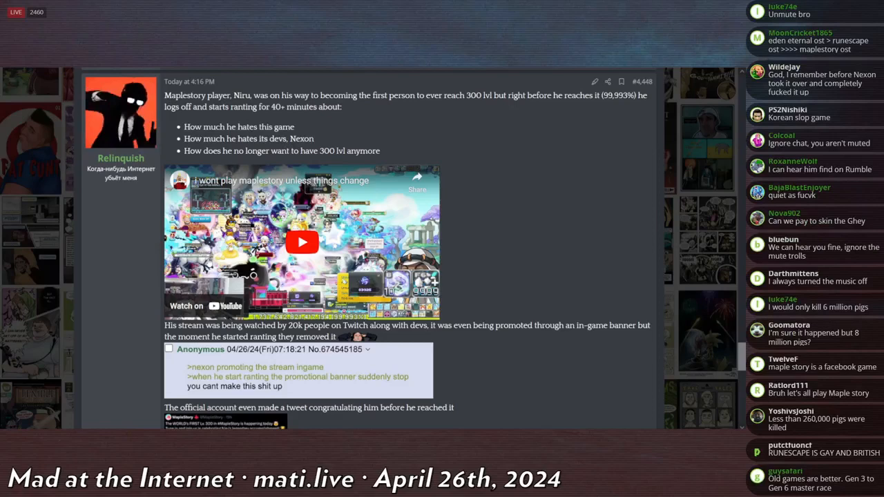
pyautogui.scroll(-3)
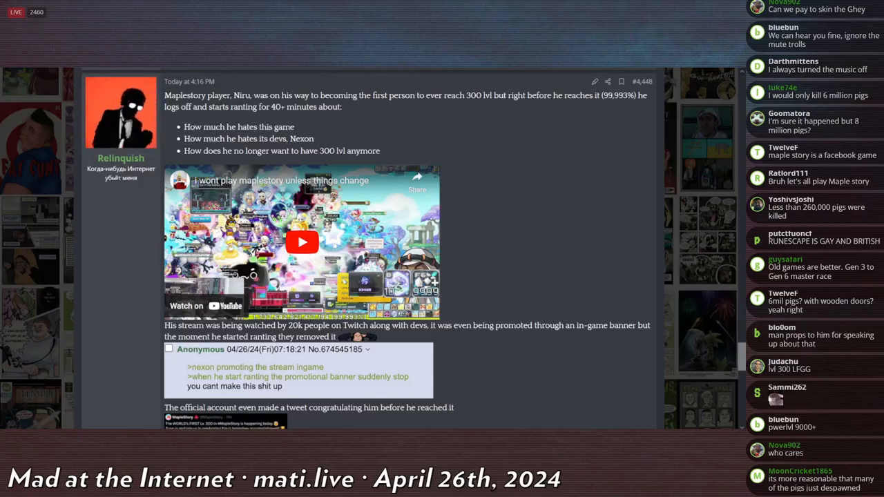
pyautogui.scroll(-3)
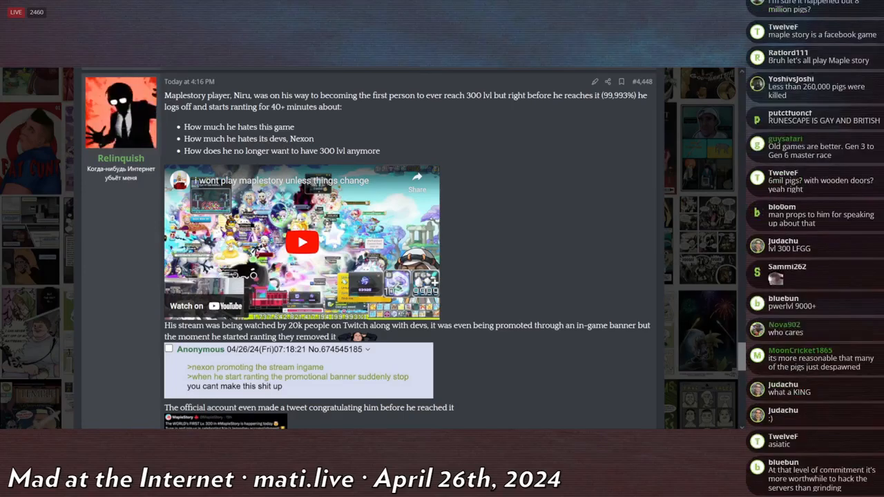
pyautogui.scroll(-3)
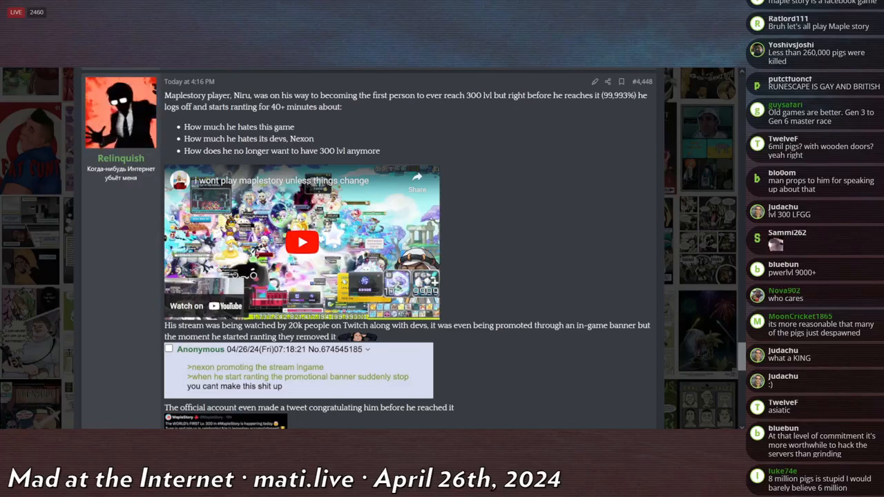
pyautogui.scroll(-3)
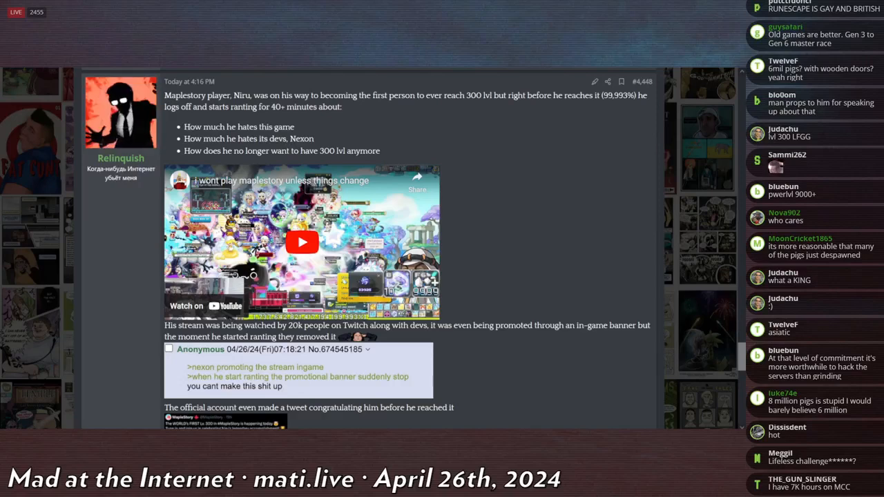
pyautogui.scroll(-3)
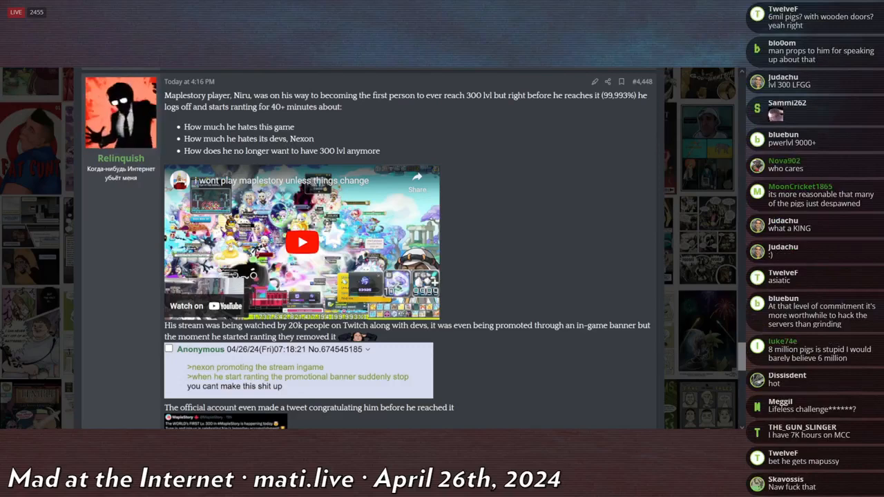
pyautogui.scroll(-3)
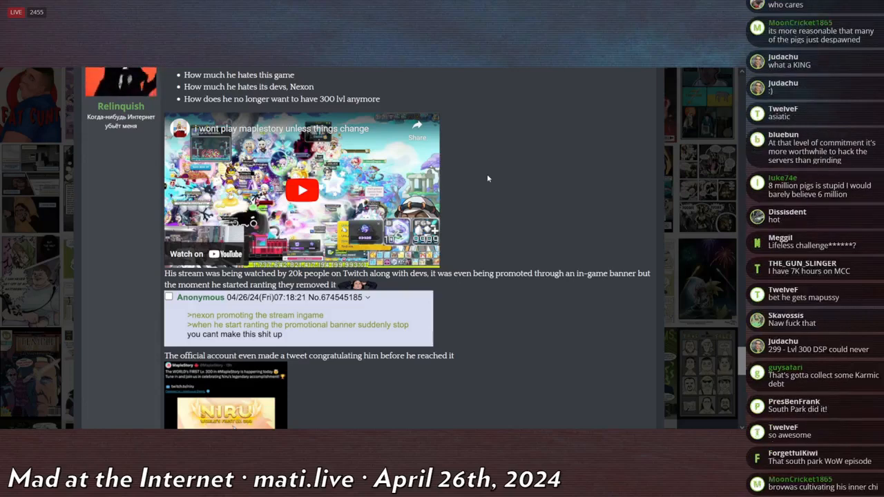
pyautogui.scroll(-3)
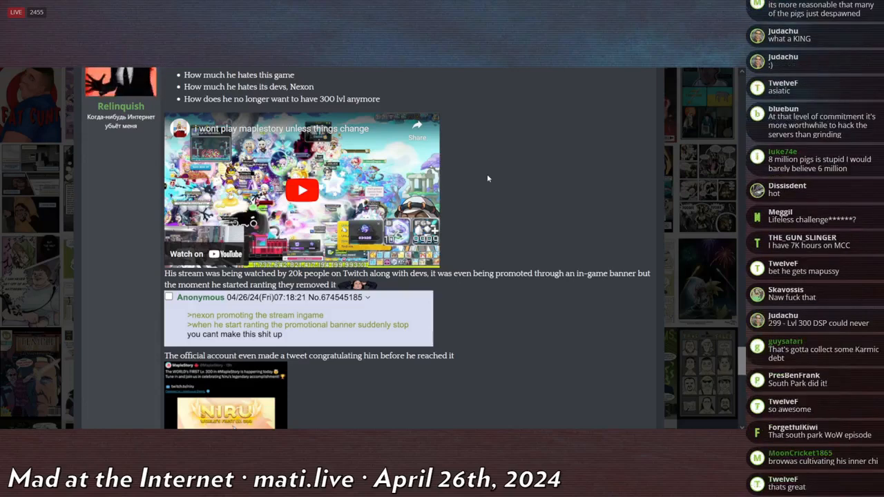
pyautogui.scroll(-3)
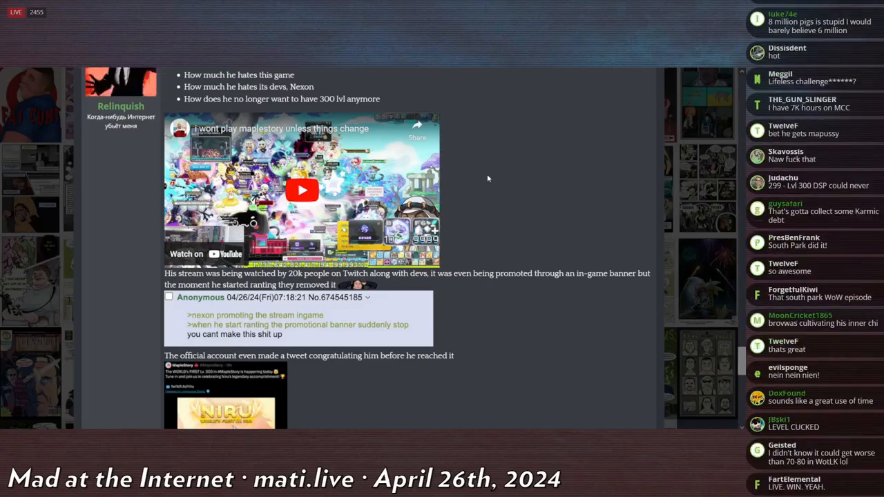
pyautogui.scroll(-3)
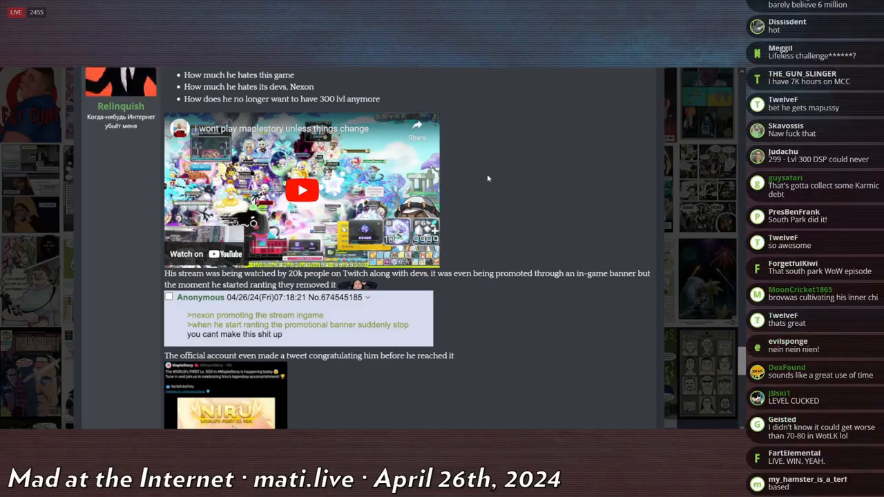
pyautogui.scroll(-3)
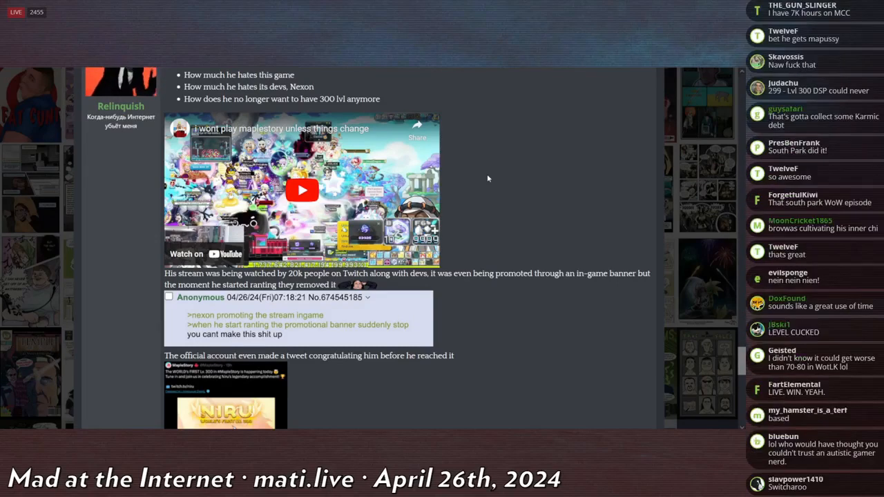
pyautogui.scroll(-3)
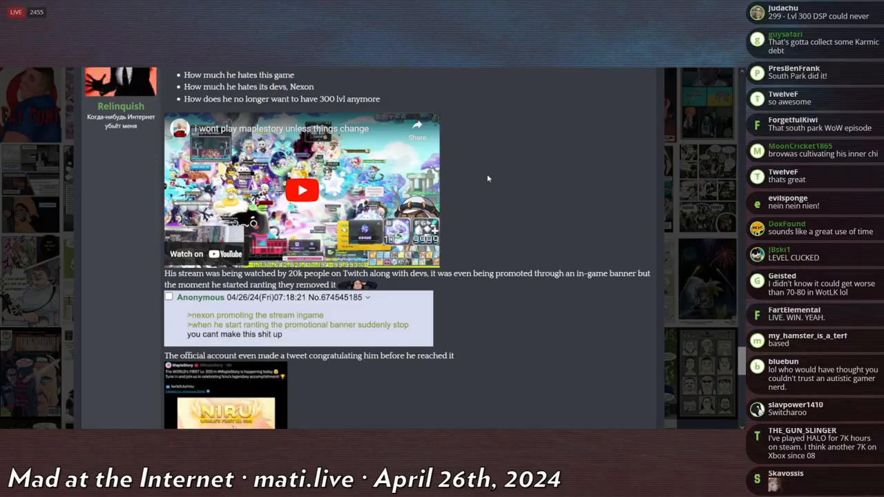
pyautogui.scroll(-3)
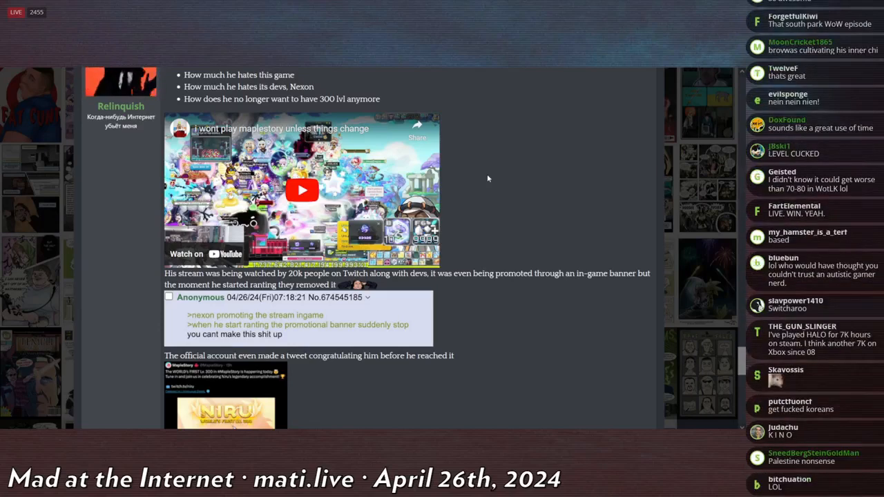
pyautogui.scroll(-3)
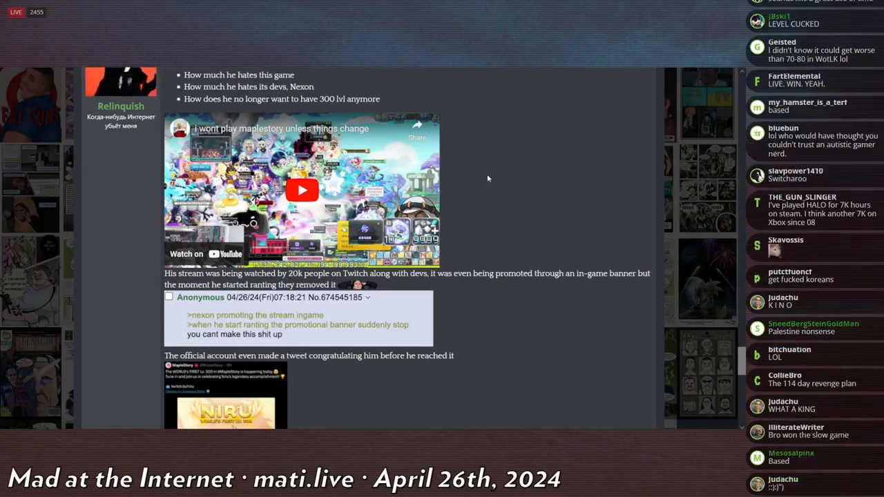
pyautogui.scroll(-3)
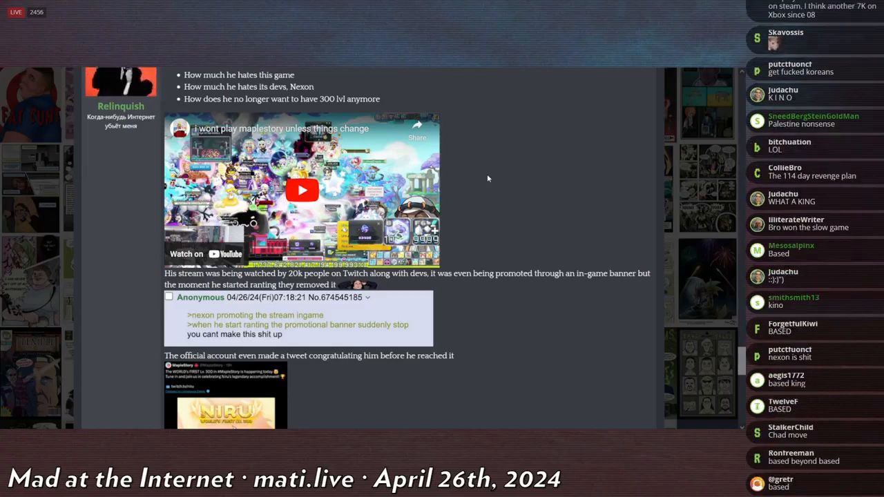
pyautogui.scroll(-3)
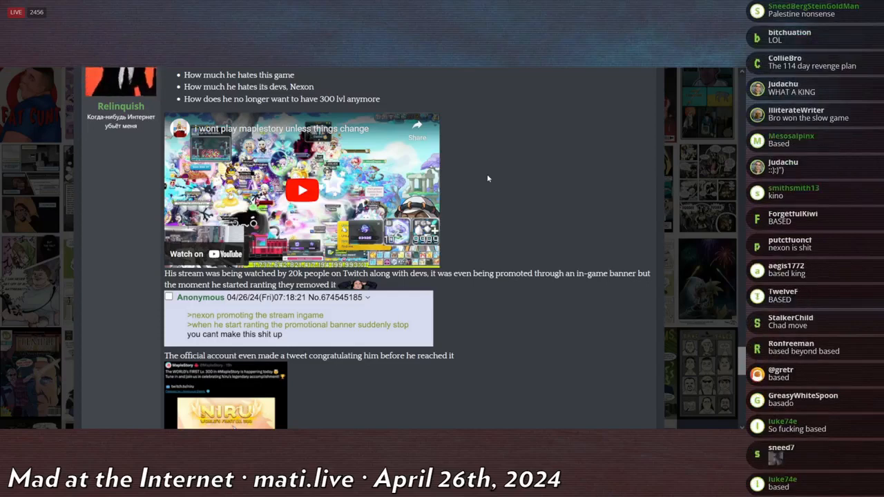
pyautogui.scroll(-3)
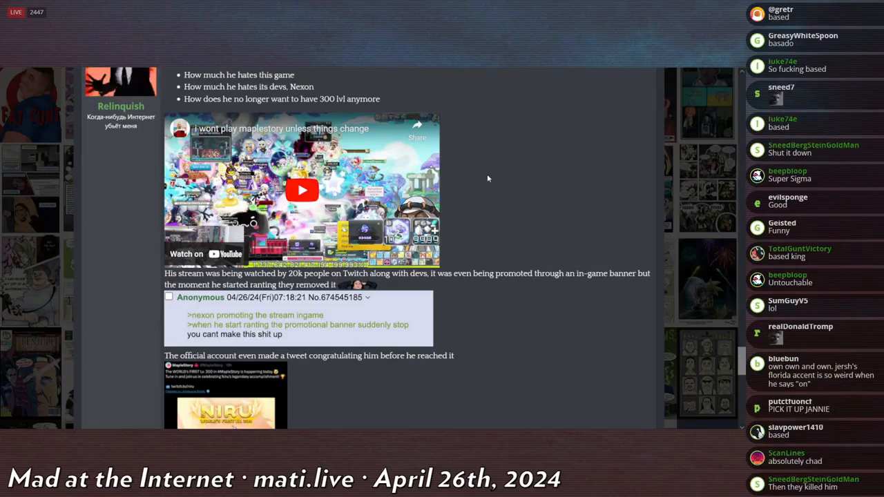
pyautogui.scroll(-3)
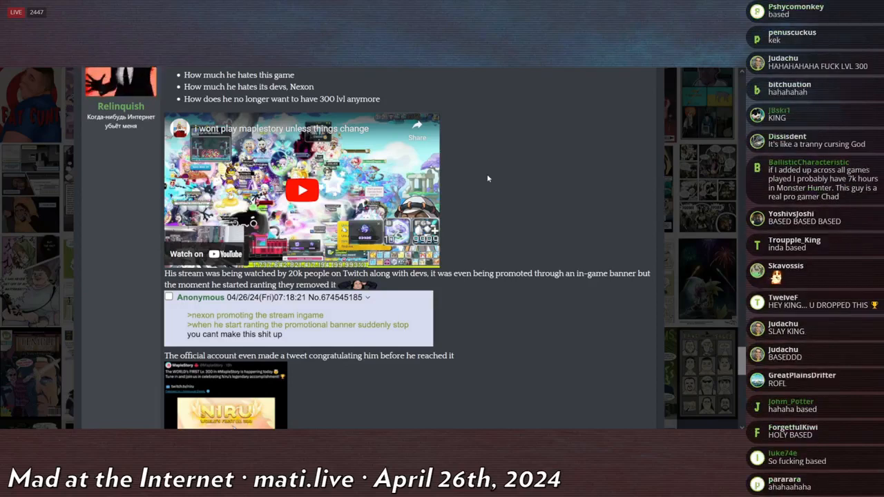
pyautogui.scroll(-3)
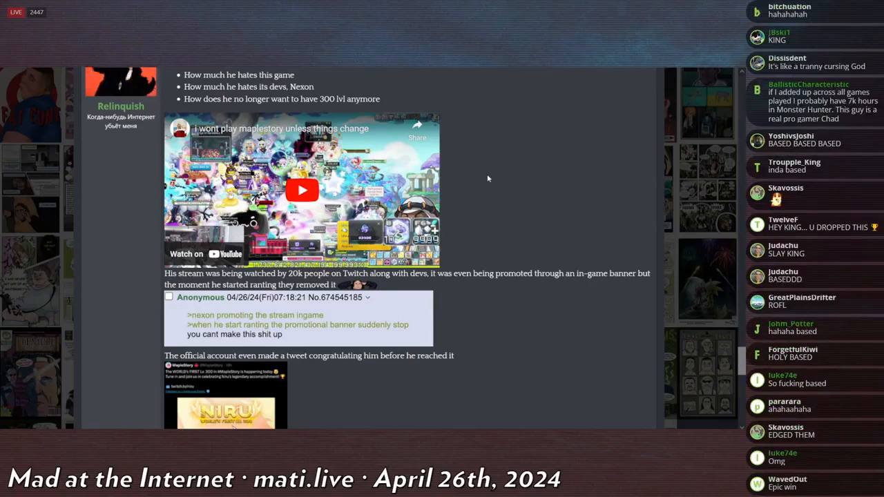
pyautogui.scroll(-3)
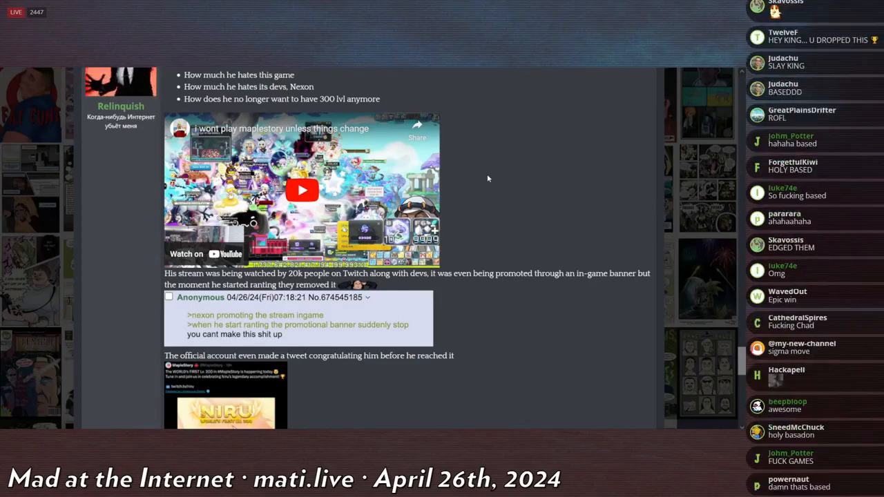
pyautogui.scroll(-3)
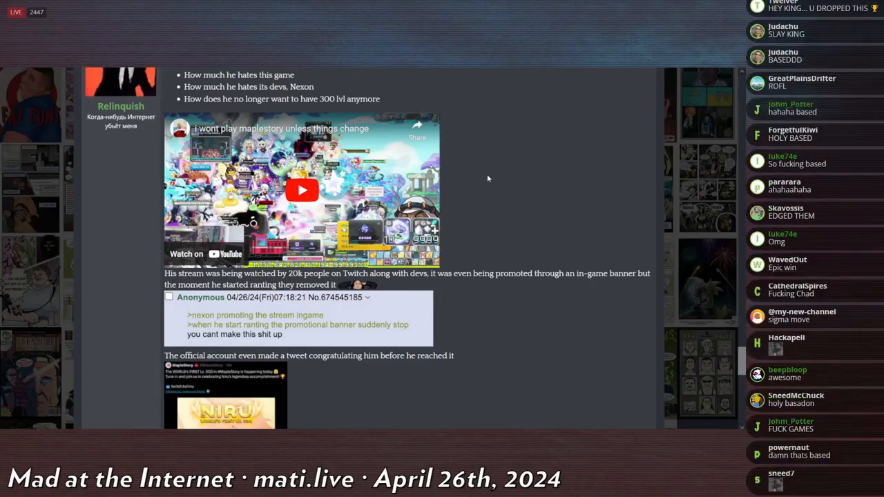
pyautogui.scroll(-3)
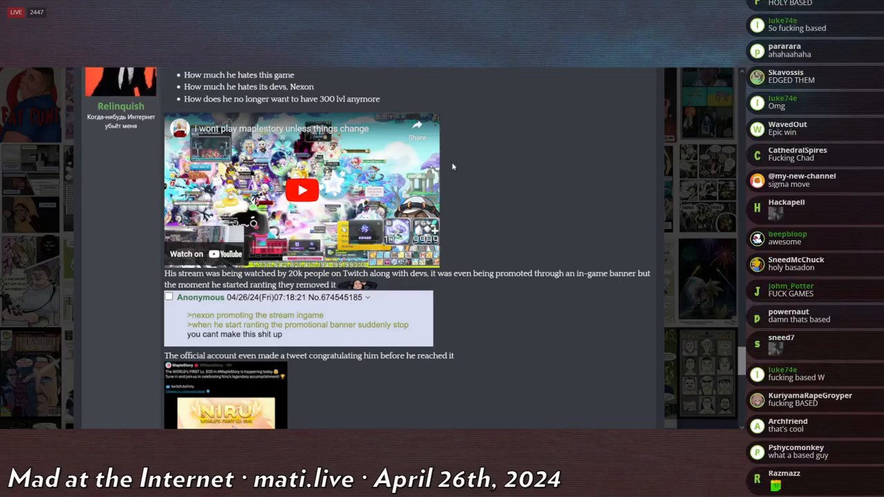
pyautogui.moveTo(478, 144)
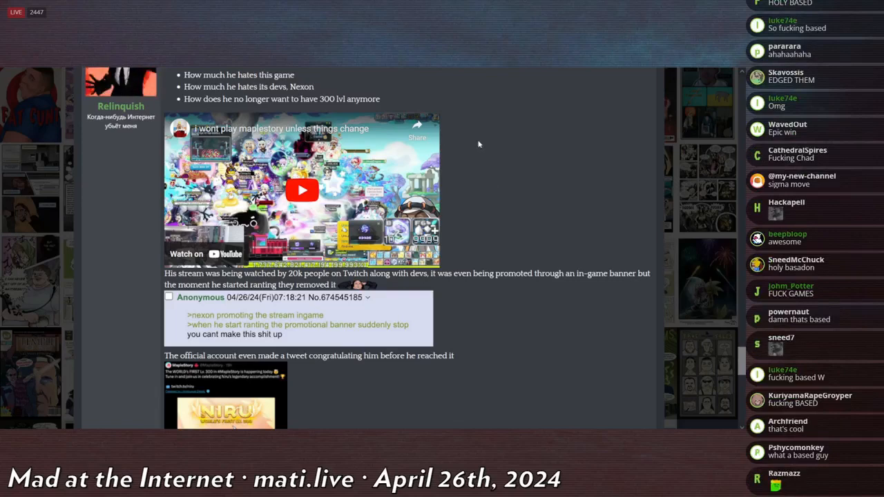
pyautogui.scroll(-3)
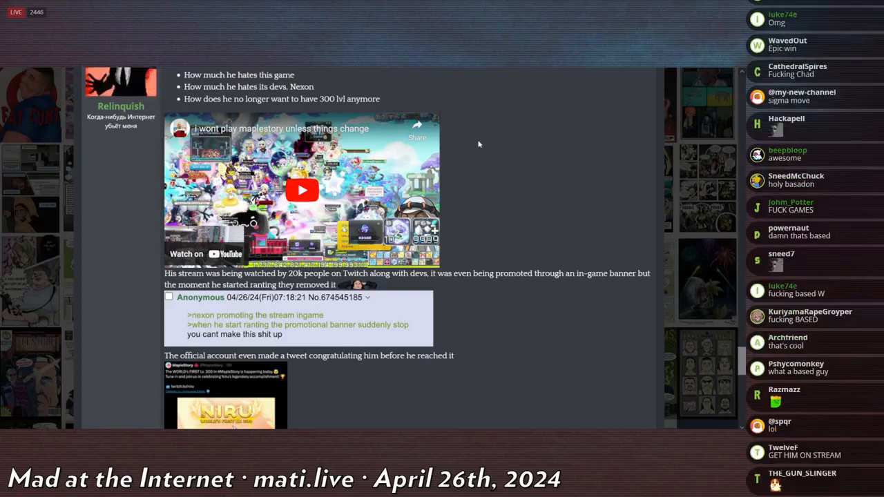
pyautogui.scroll(-3)
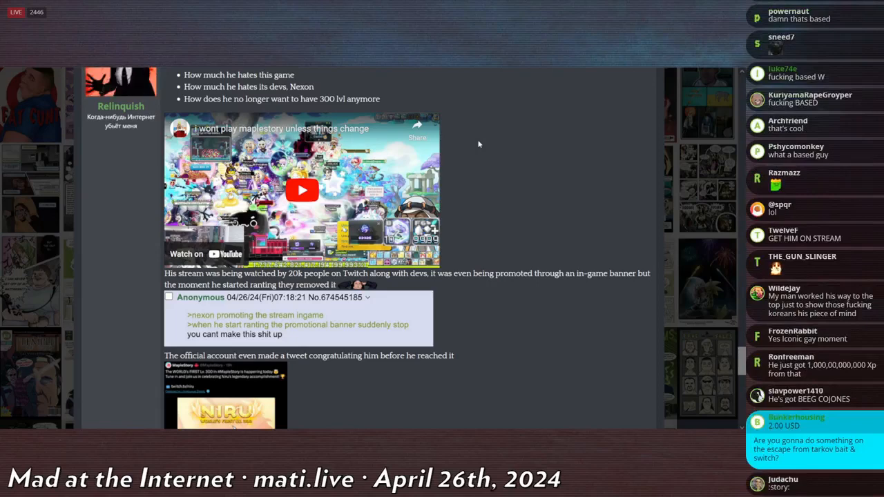
pyautogui.scroll(-3)
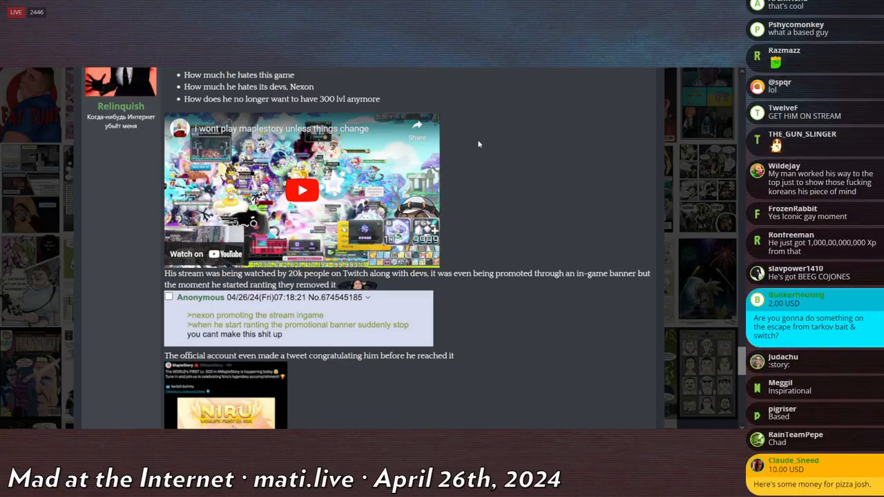
pyautogui.scroll(-3)
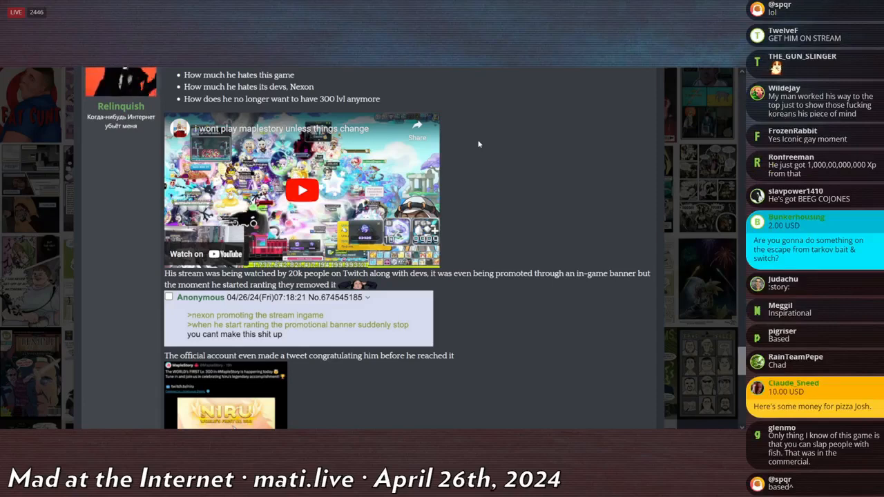
pyautogui.scroll(-3)
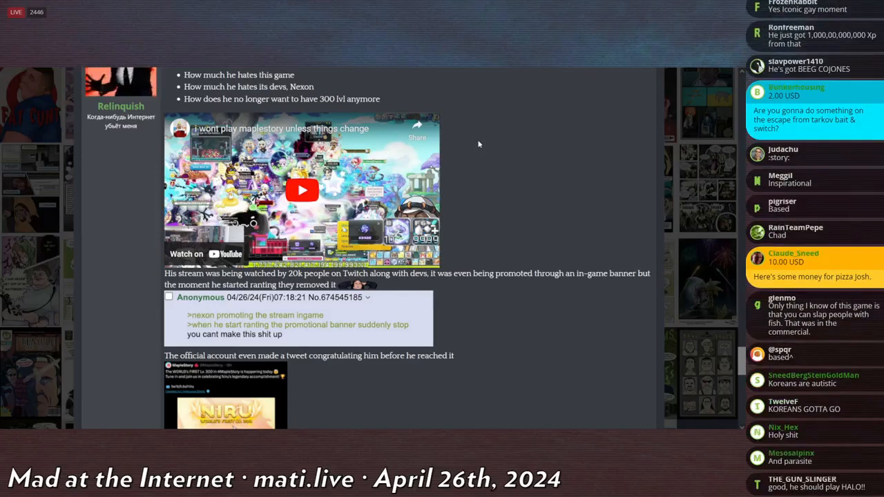
pyautogui.scroll(-3)
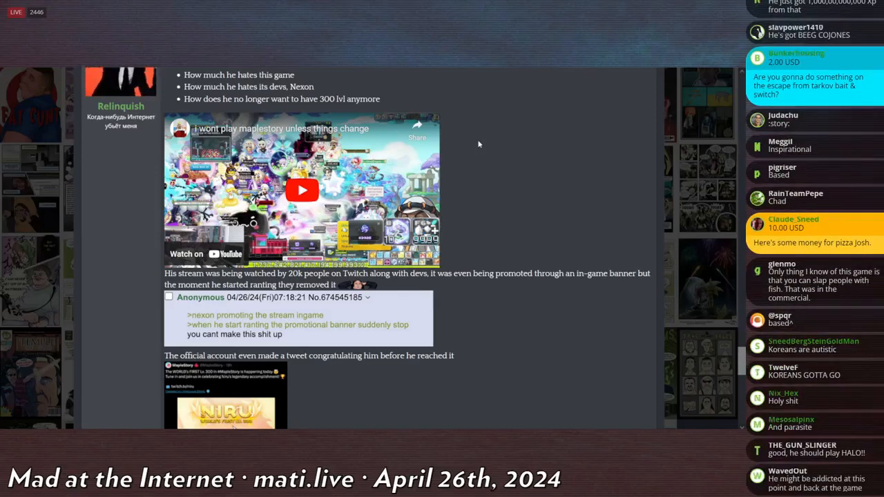
pyautogui.scroll(-3)
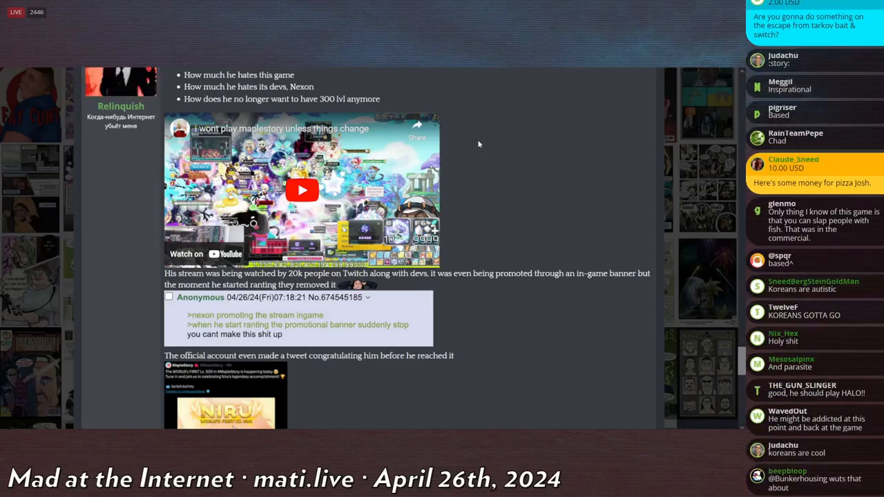
pyautogui.scroll(-3)
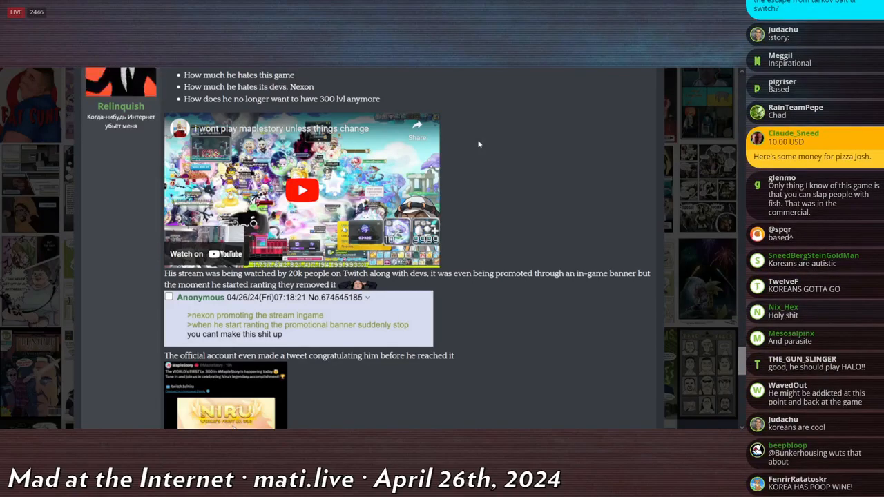
pyautogui.scroll(-3)
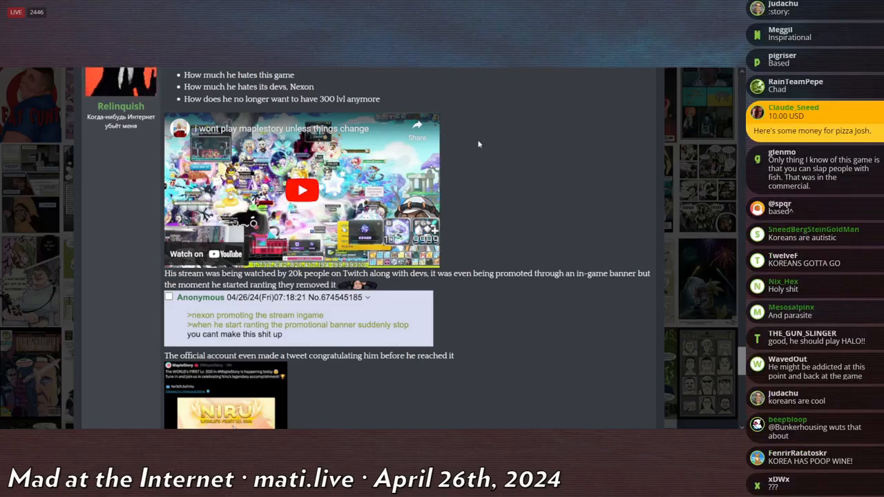
pyautogui.scroll(-3)
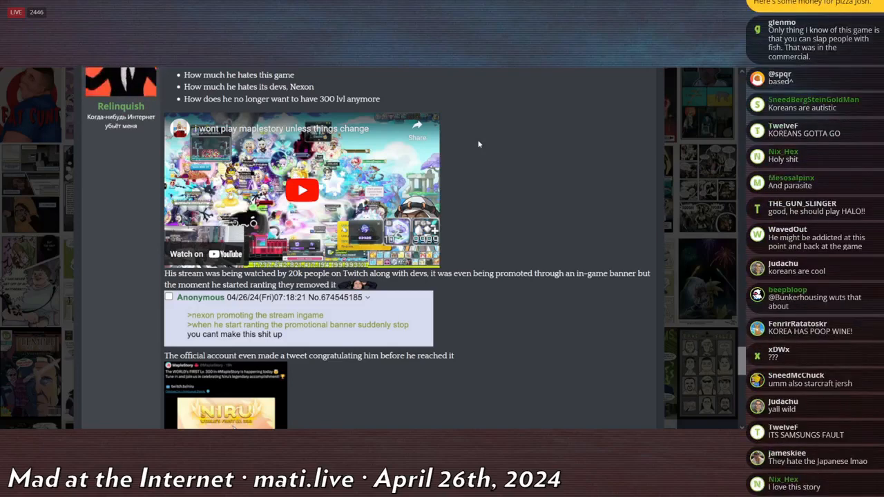
pyautogui.scroll(-3)
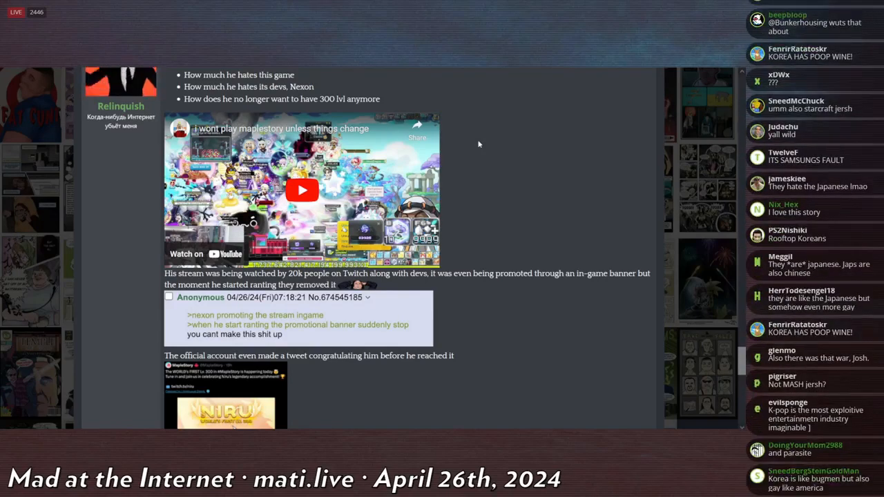
pyautogui.scroll(-3)
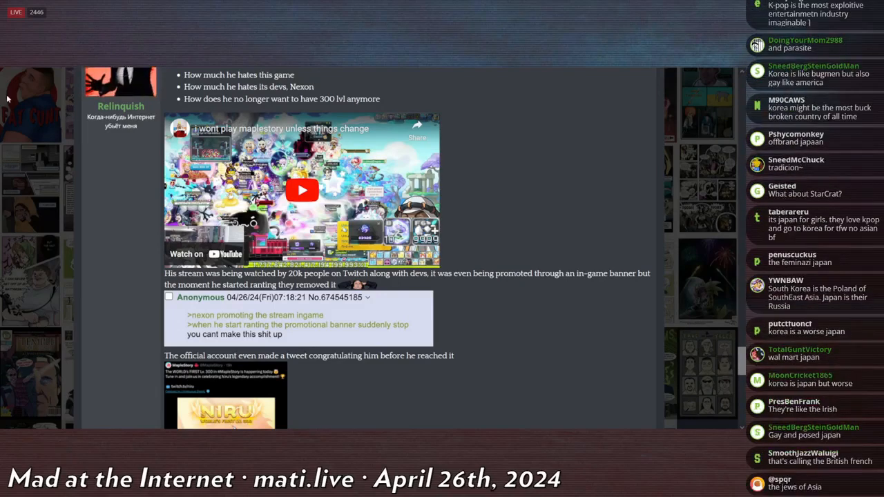
pyautogui.scroll(-3)
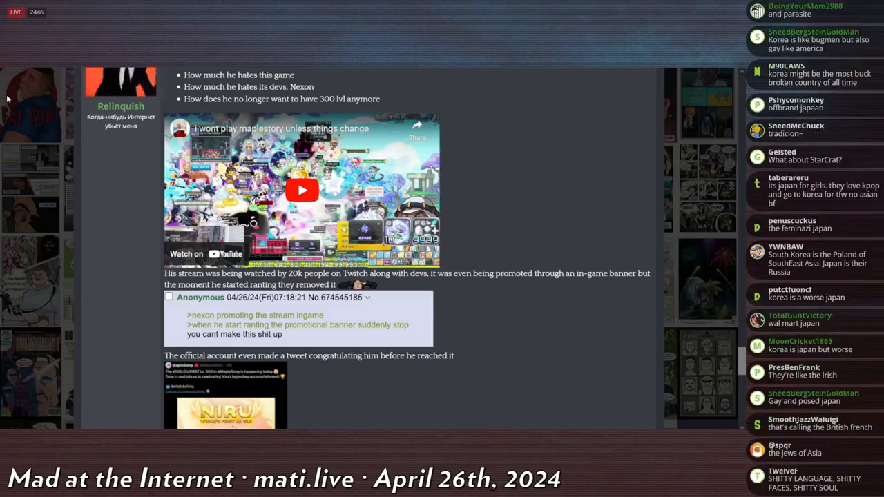